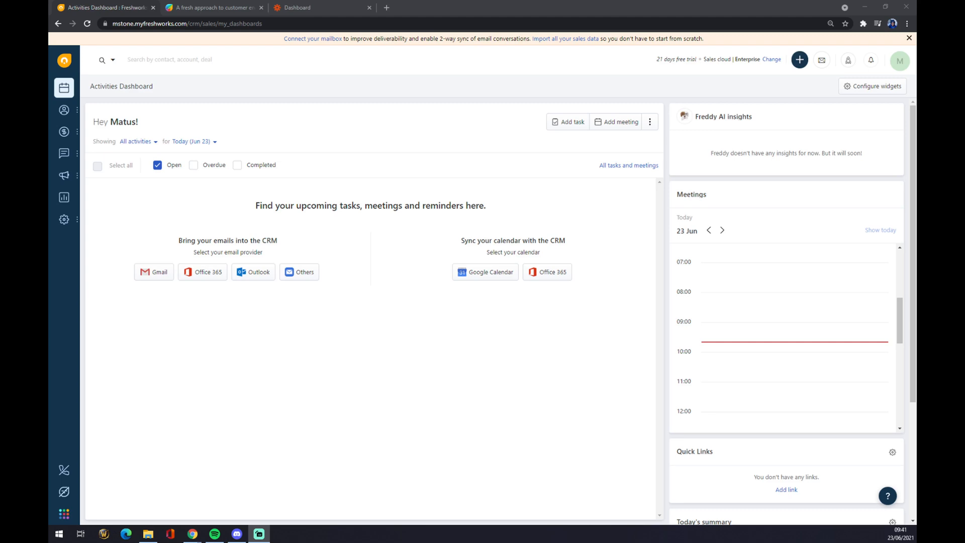
pyautogui.moveTo(388, 255)
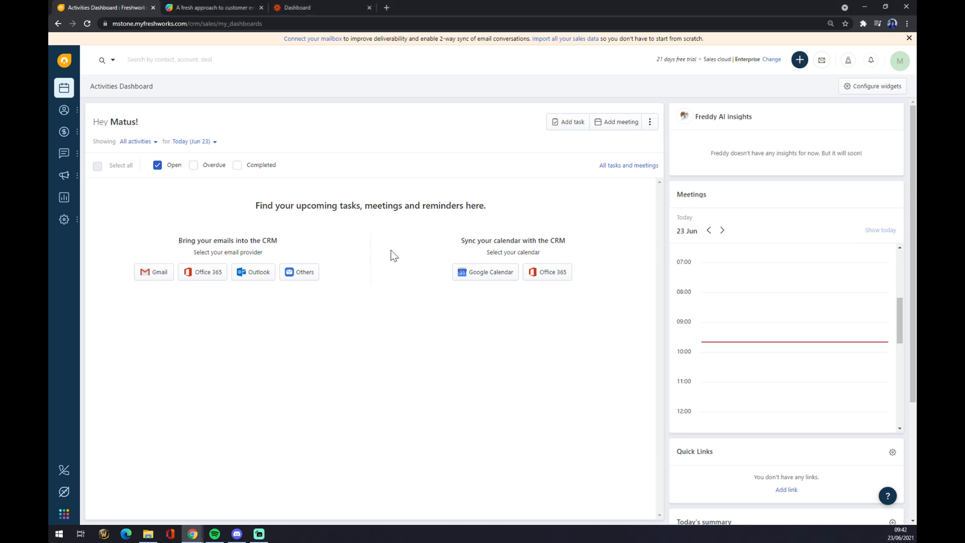
pyautogui.moveTo(249, 119)
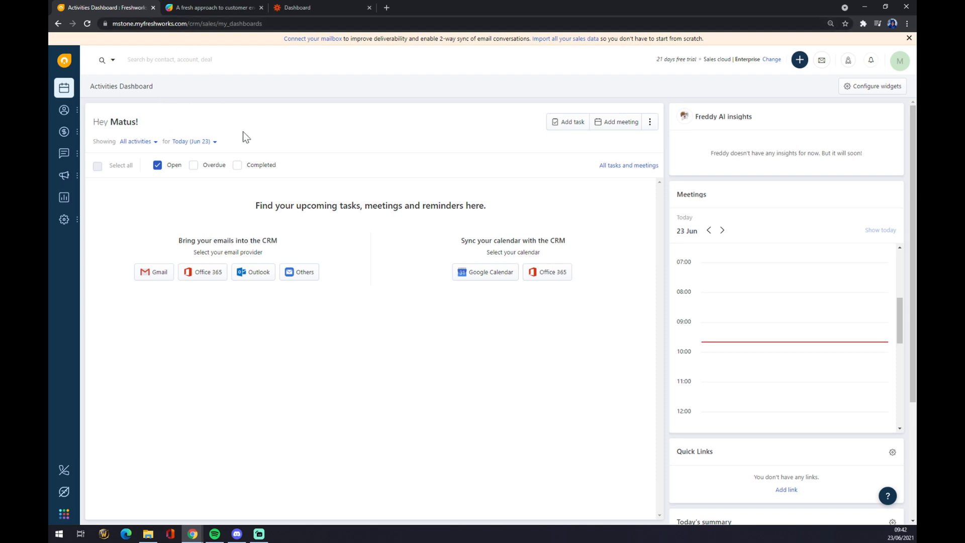
pyautogui.moveTo(197, 10)
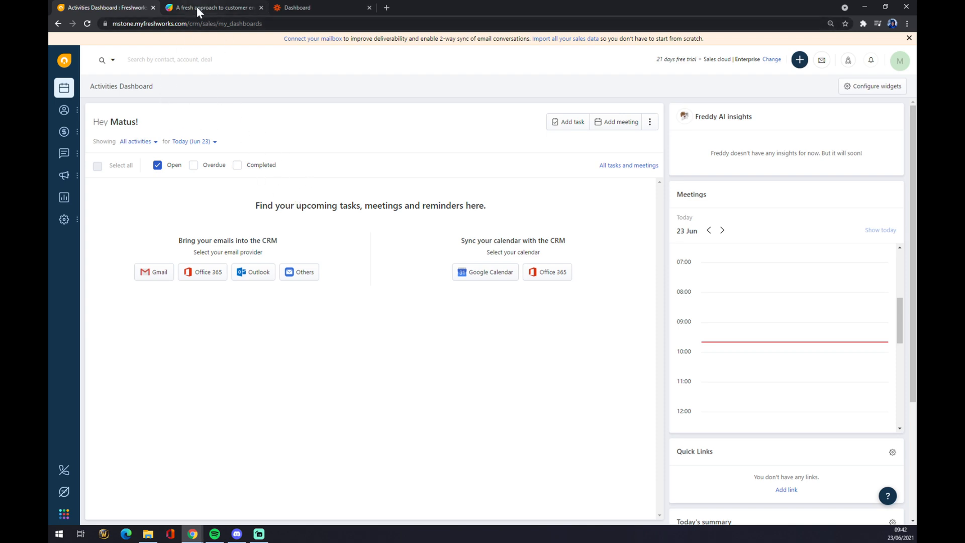
# Reach the Freshworks app Marketplace from the website's Platform menu.
pyautogui.click(212, 7)
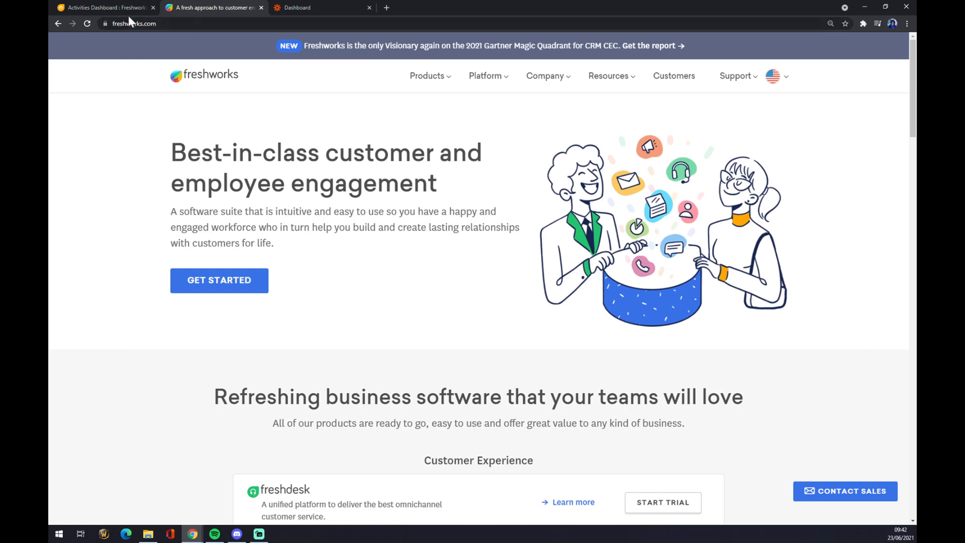
pyautogui.click(544, 75)
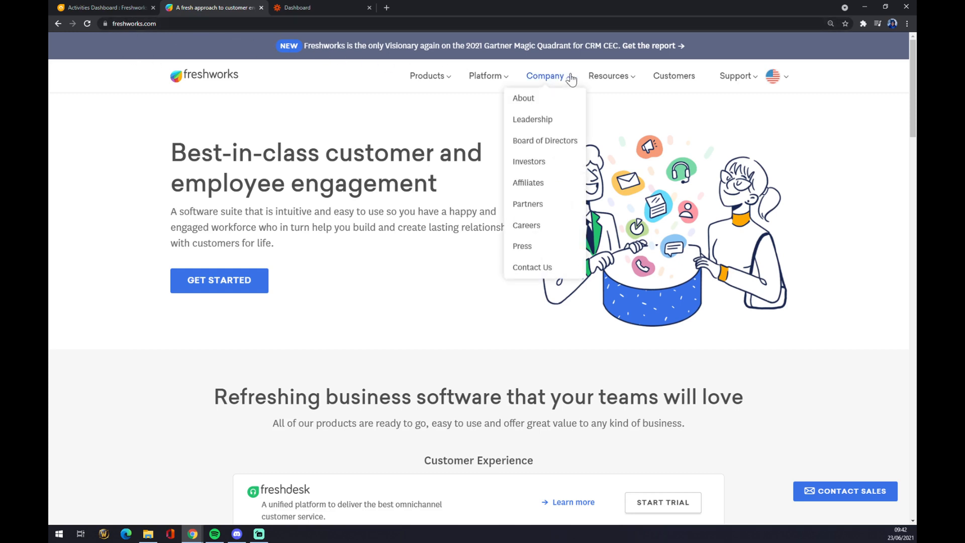
pyautogui.click(485, 75)
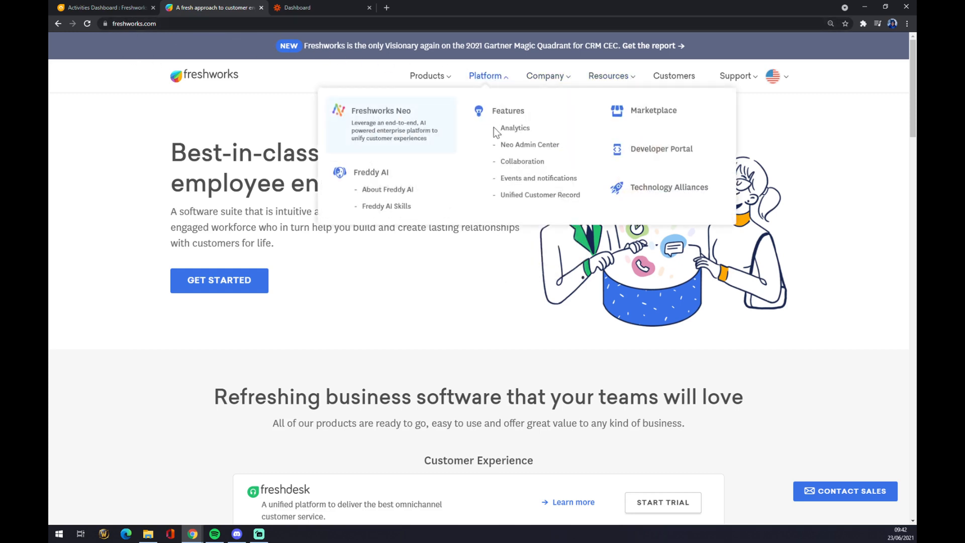
pyautogui.moveTo(647, 113)
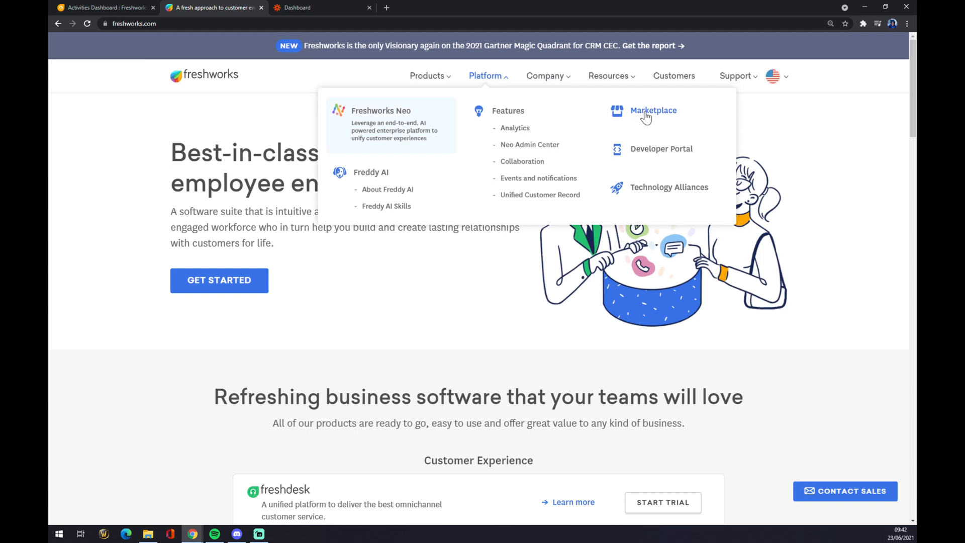
pyautogui.click(653, 111)
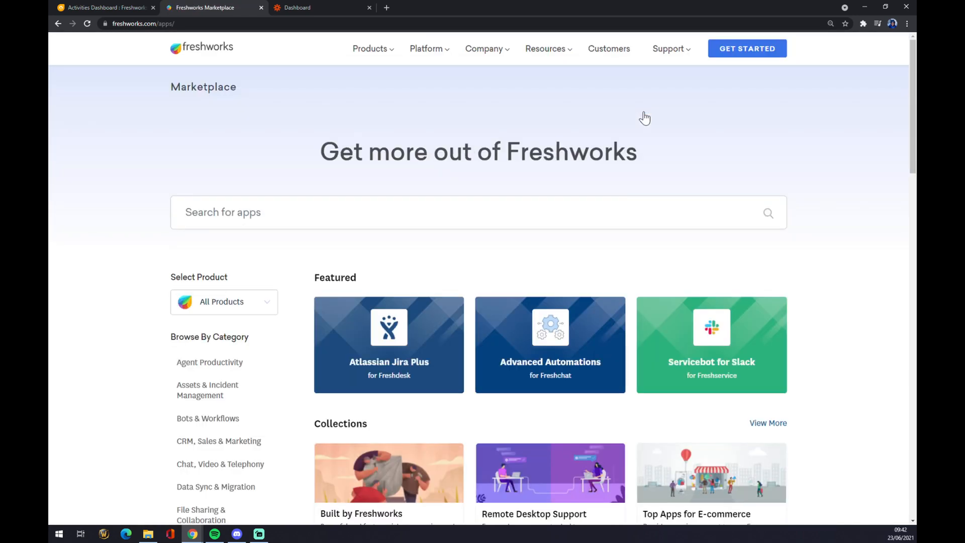
# Show the CRM, Sales & Marketing category and scroll to the Freshworks CRM integrations.
pyautogui.scroll(-3)
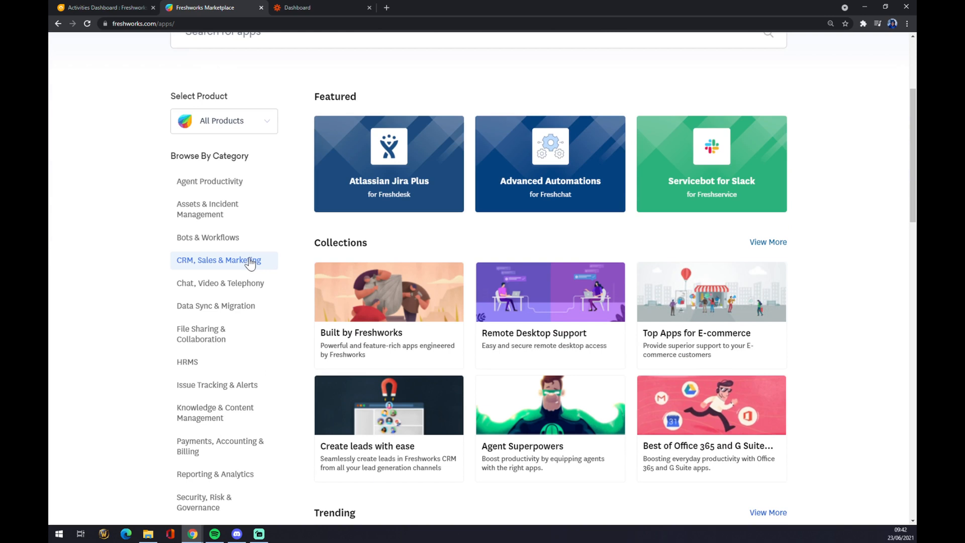
pyautogui.scroll(-3)
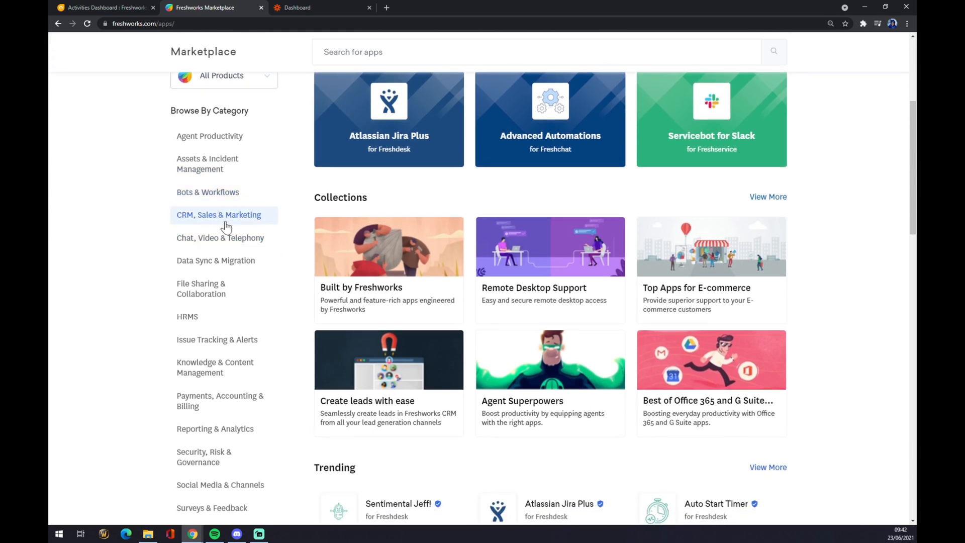
pyautogui.click(218, 214)
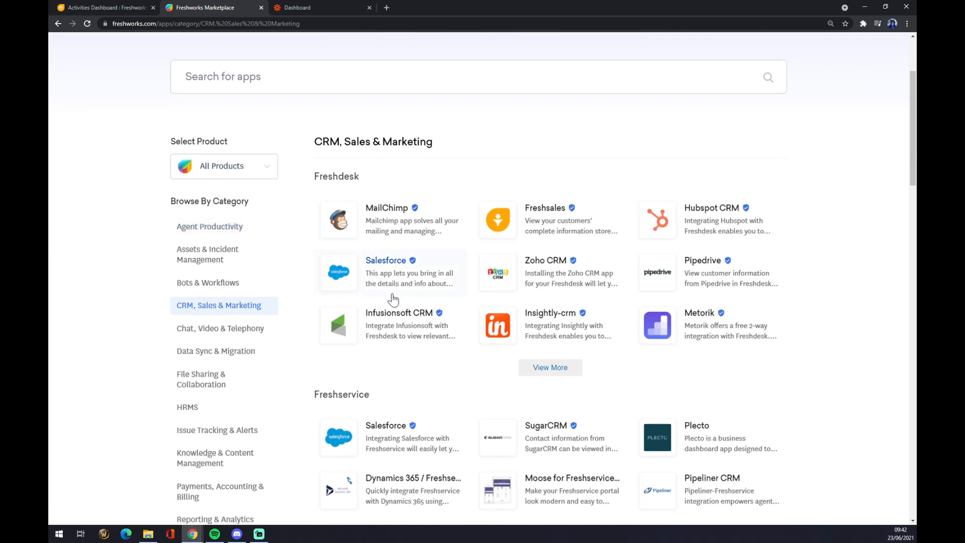
pyautogui.scroll(-3)
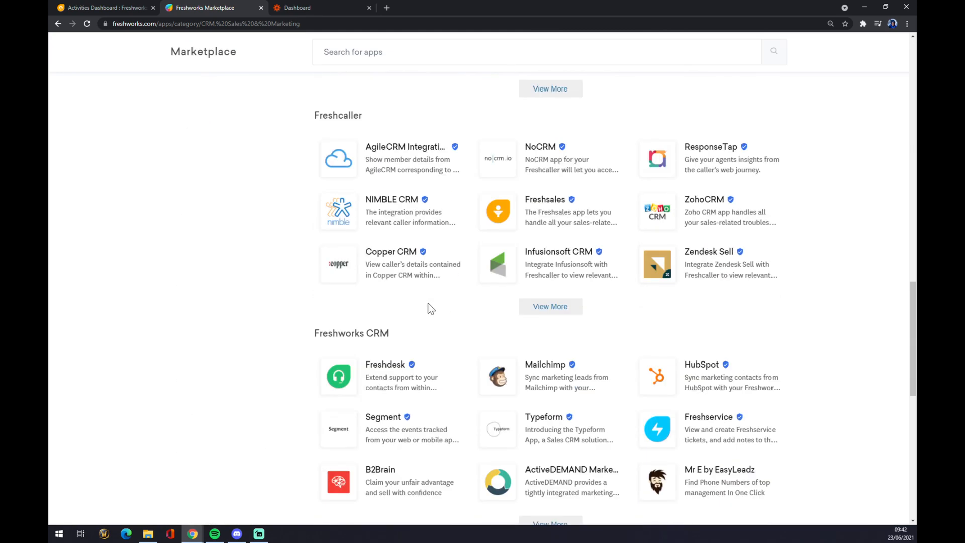
pyautogui.scroll(-3)
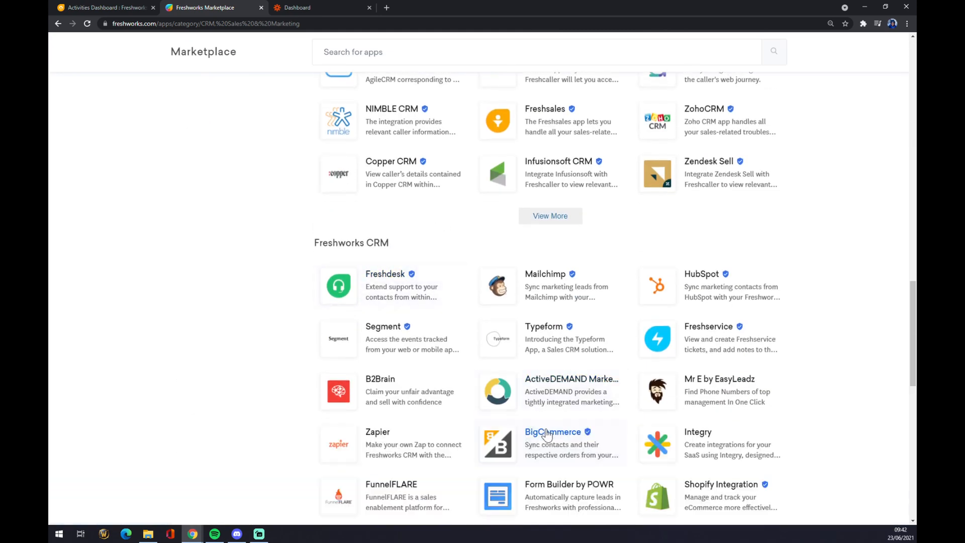
pyautogui.scroll(-3)
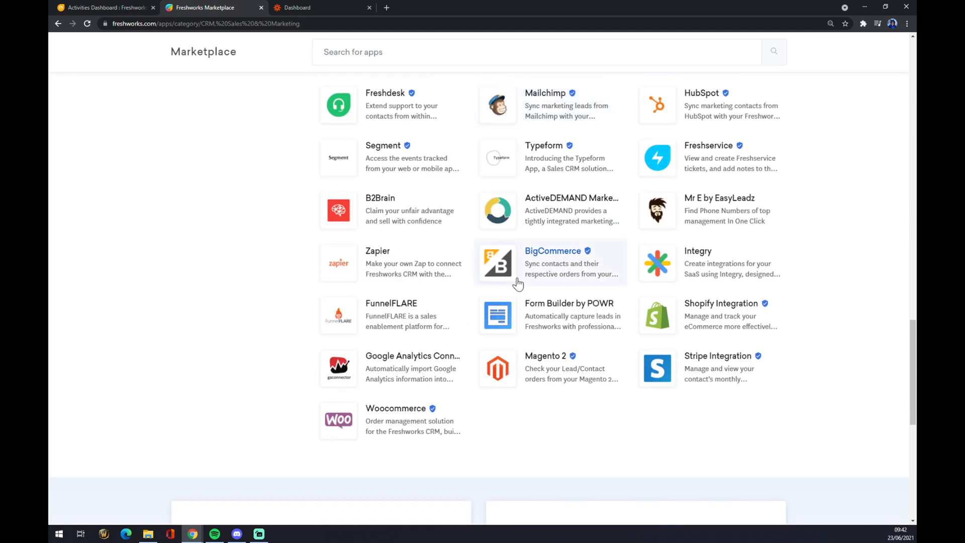
pyautogui.scroll(3)
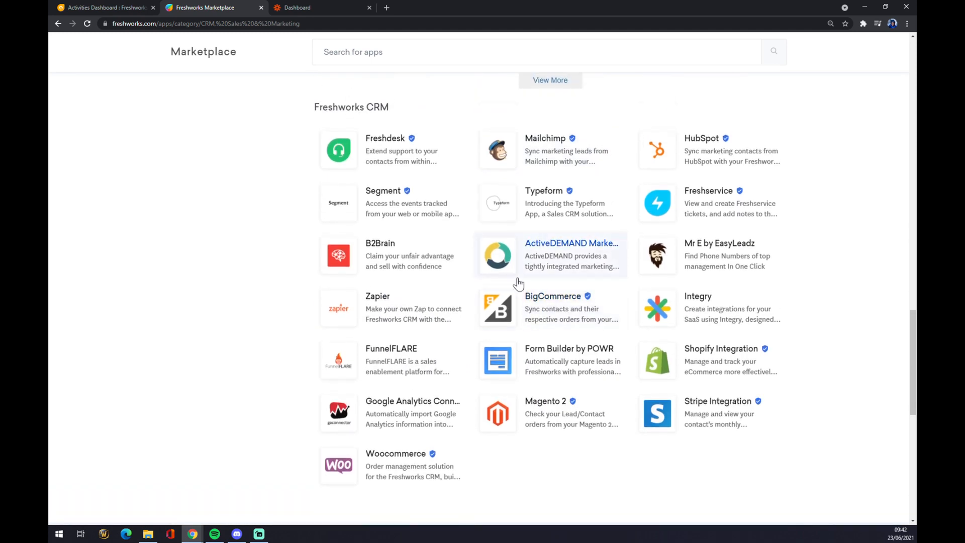
pyautogui.moveTo(241, 188)
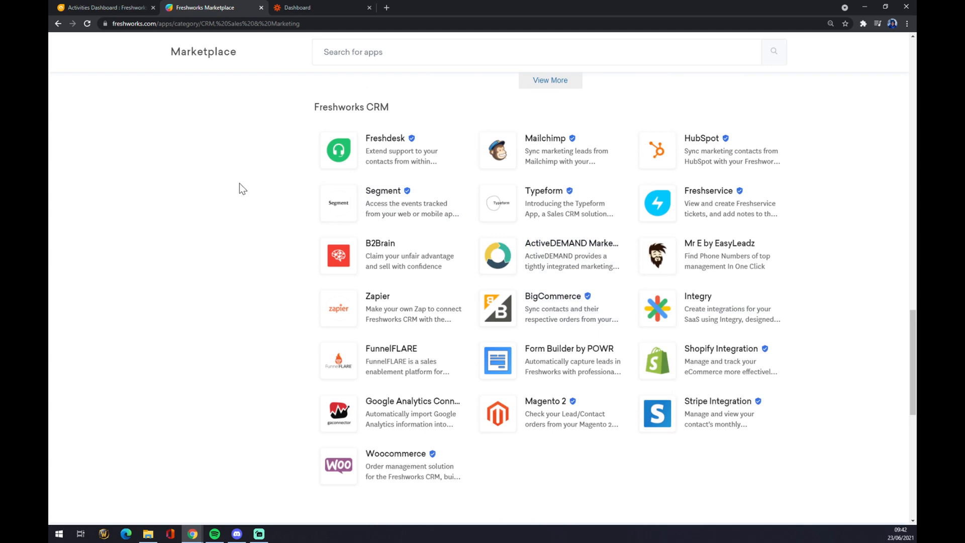
pyautogui.moveTo(211, 187)
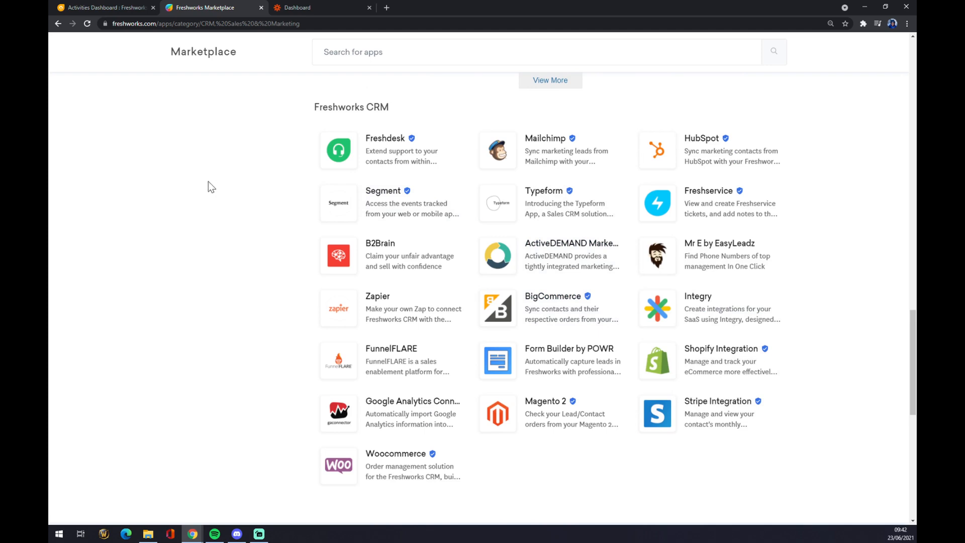
pyautogui.moveTo(827, 253)
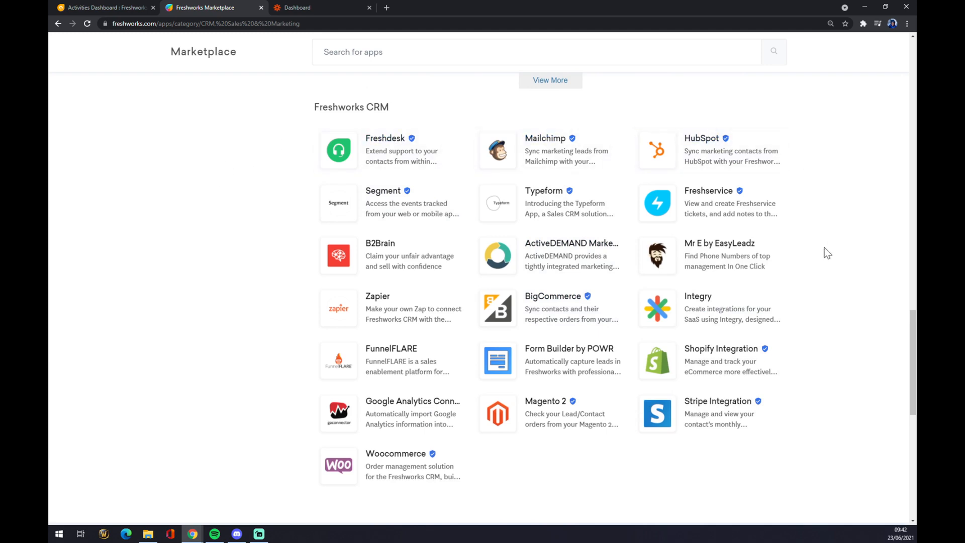
pyautogui.moveTo(756, 284)
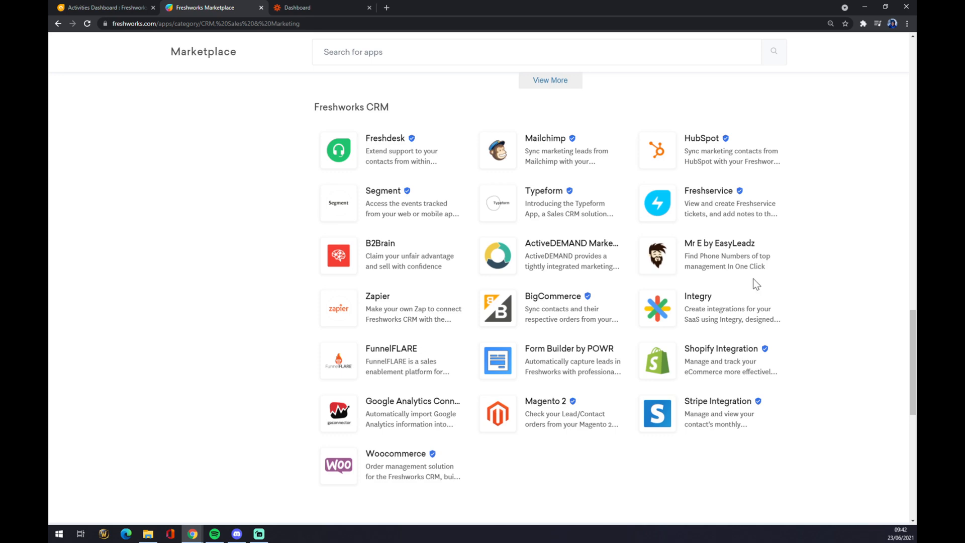
# Start a new zap from the Zapier dashboard.
pyautogui.click(297, 7)
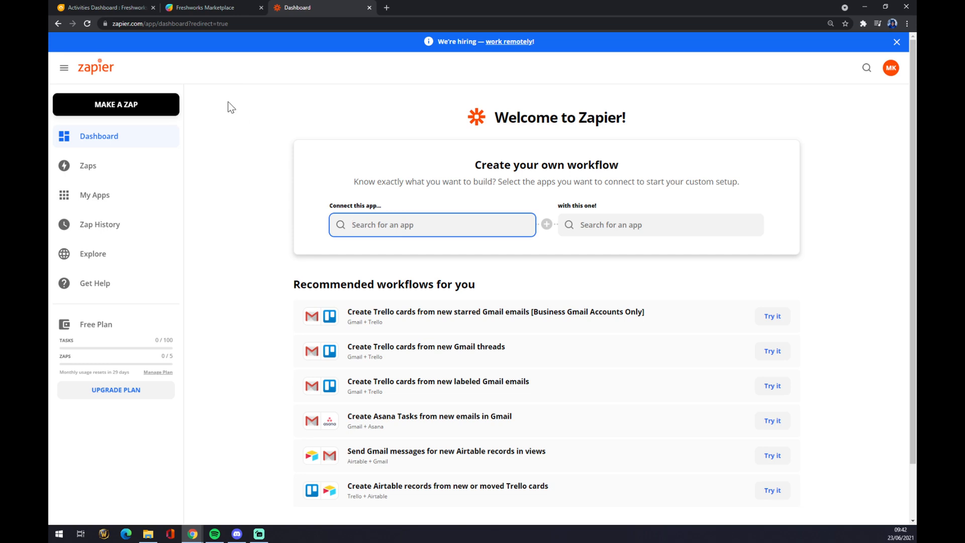
pyautogui.moveTo(223, 110)
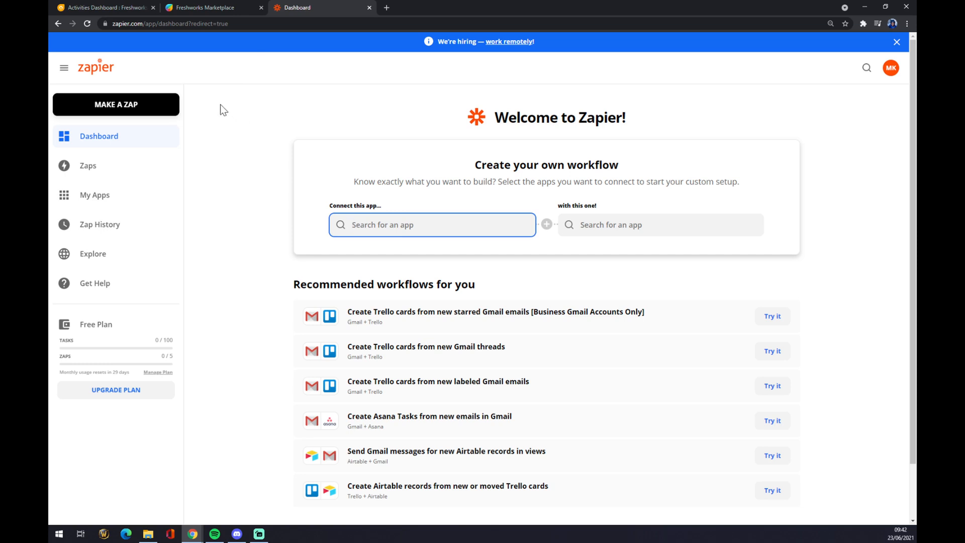
pyautogui.moveTo(726, 80)
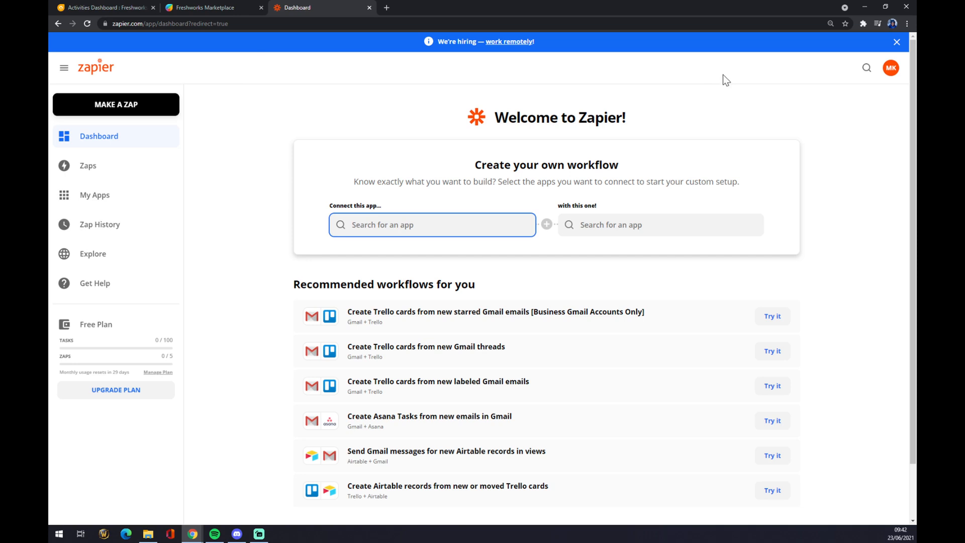
pyautogui.moveTo(844, 84)
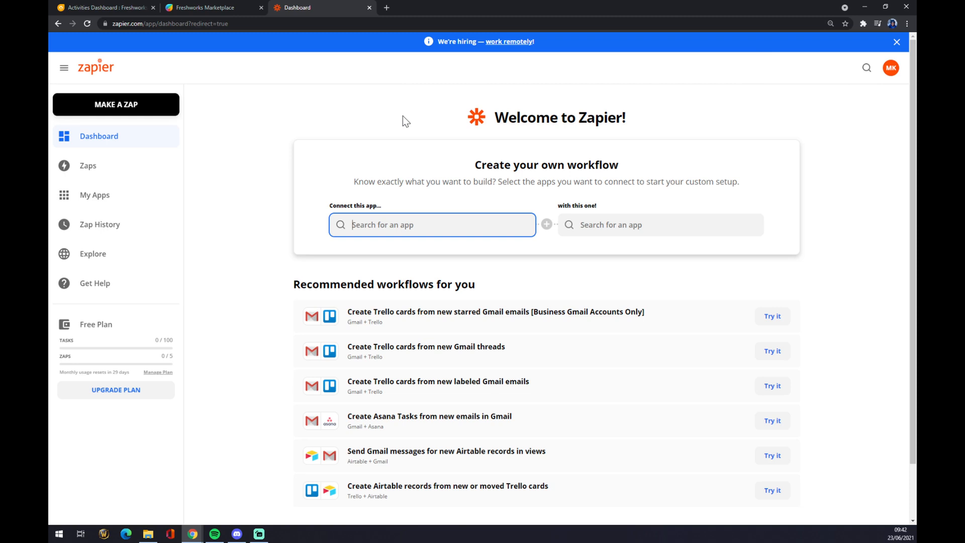
pyautogui.moveTo(116, 105)
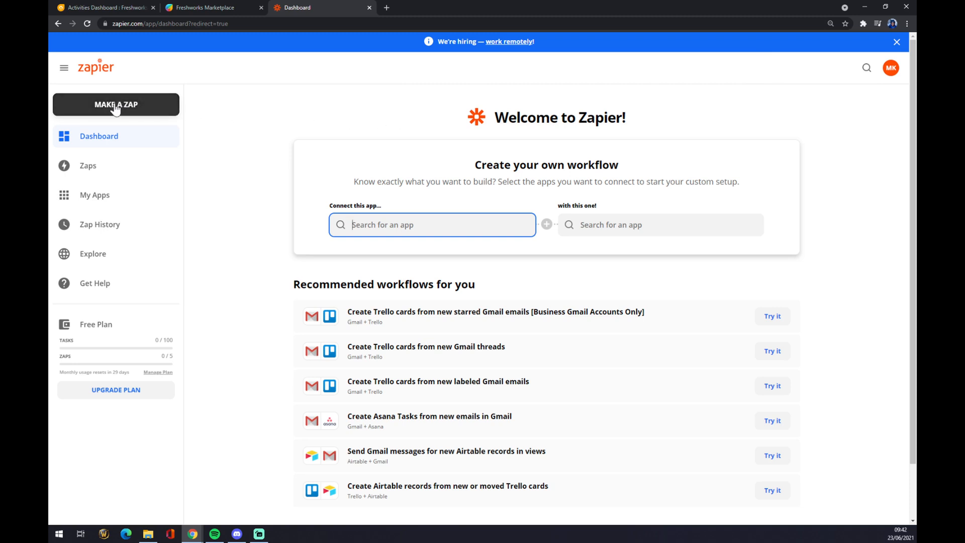
pyautogui.click(115, 103)
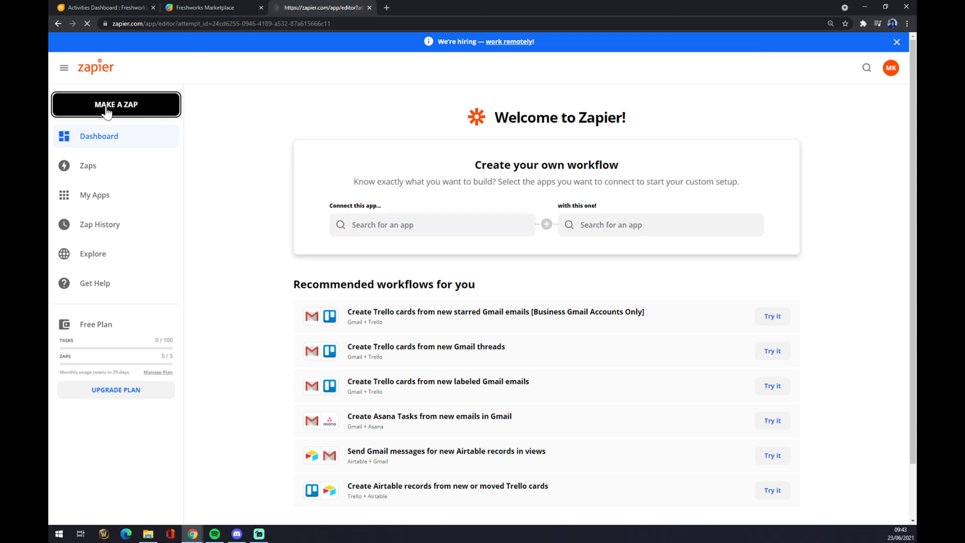
# Name the zap 'freshworks to jira' and choose Freshworks CRM as the trigger app.
pyautogui.click(116, 103)
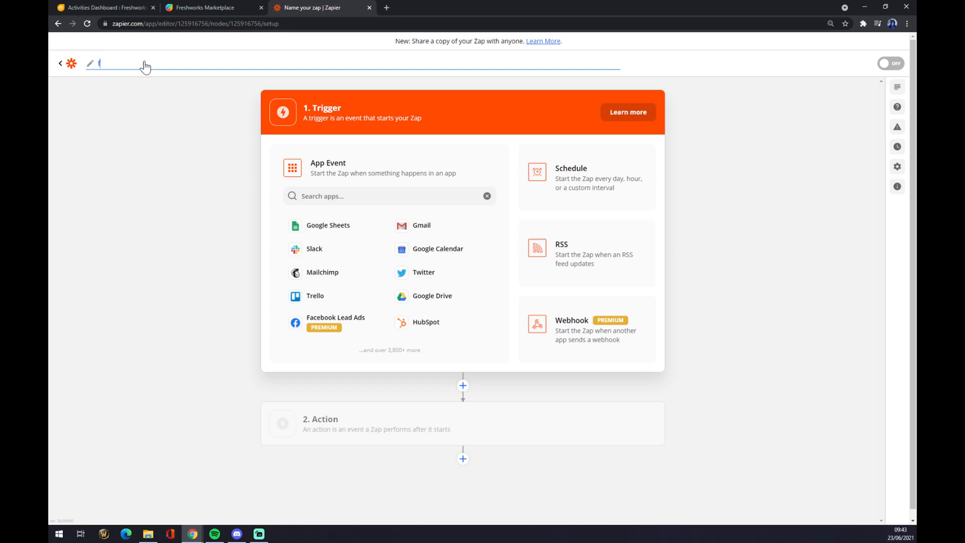
pyautogui.write('freshworks t')
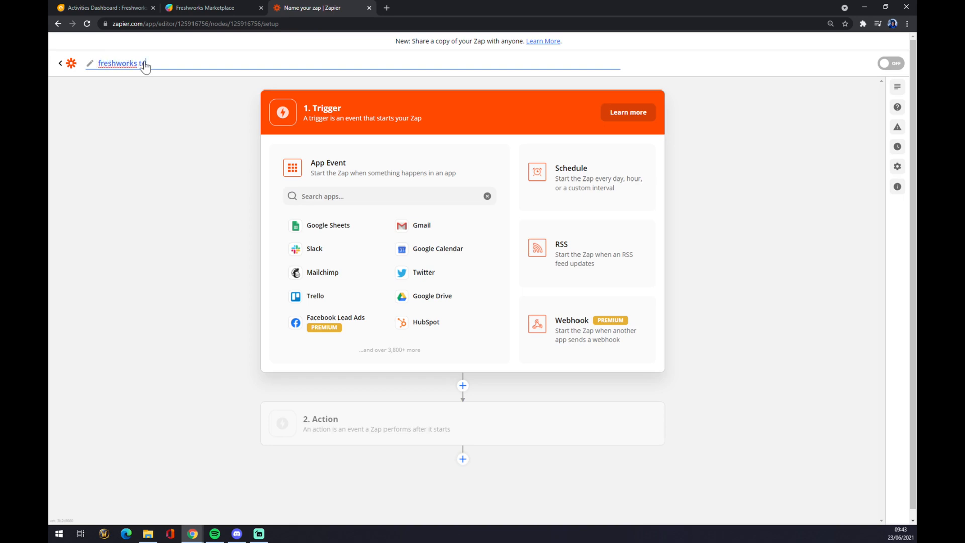
pyautogui.write('o jira')
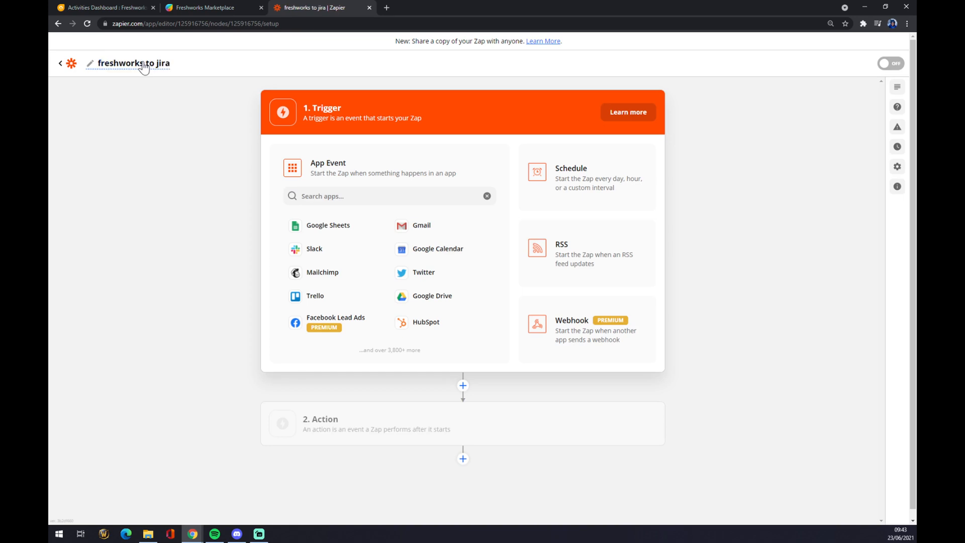
pyautogui.moveTo(217, 140)
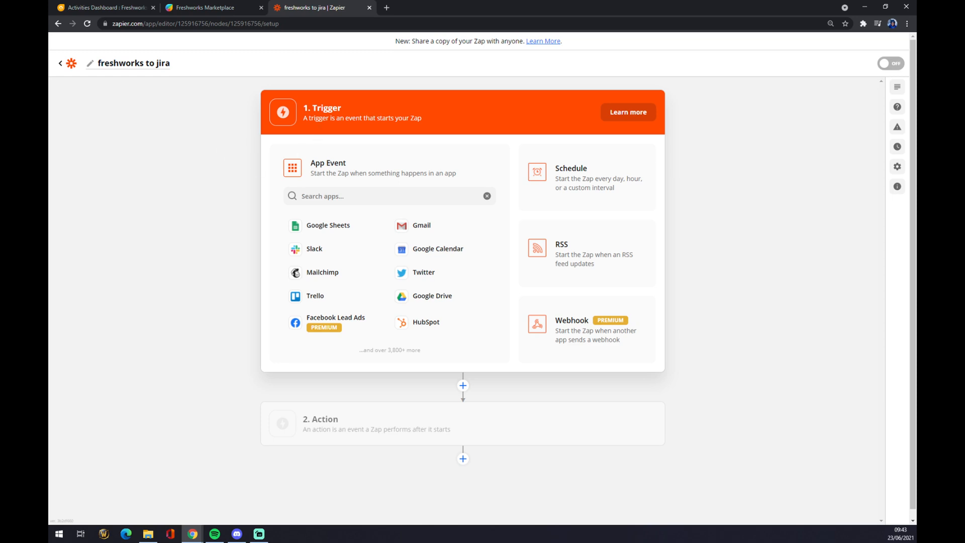
pyautogui.click(389, 196)
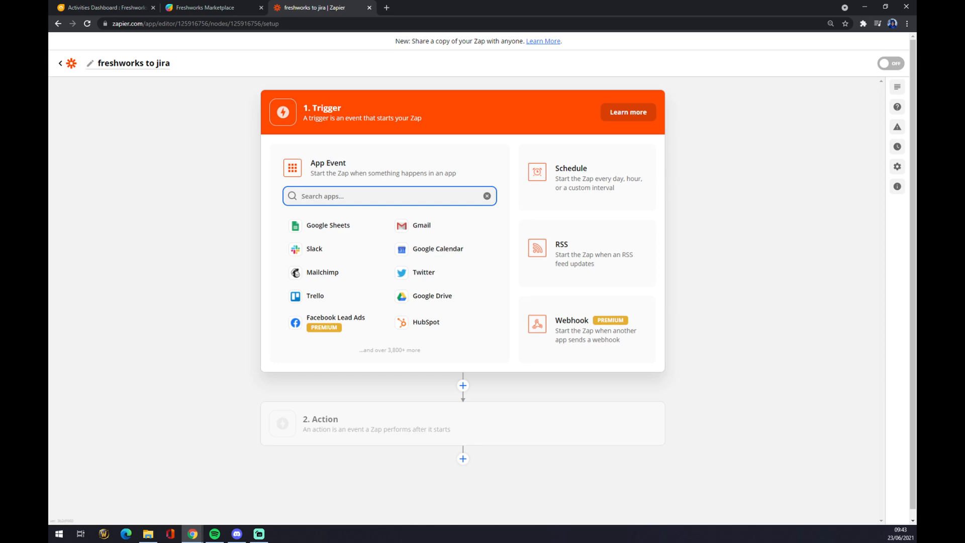
pyautogui.write('fresh')
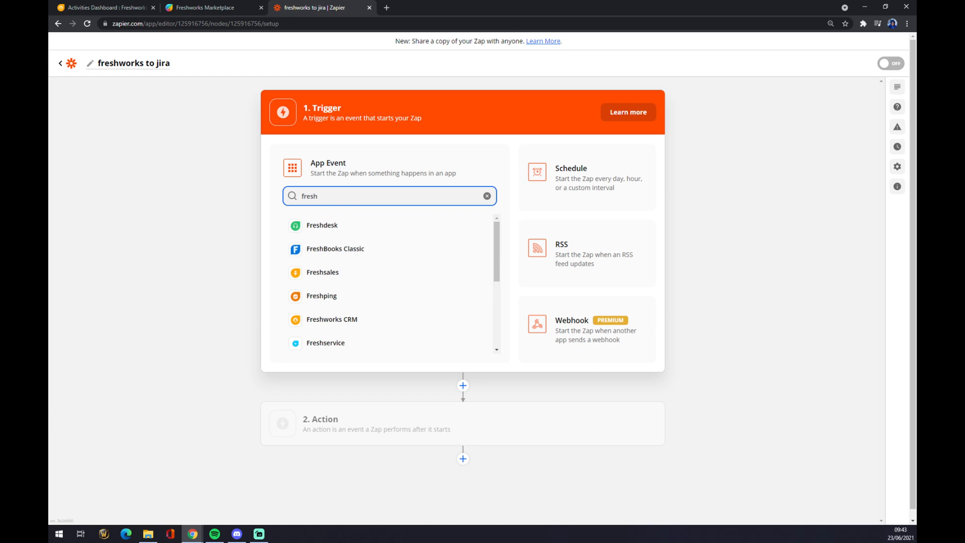
pyautogui.click(332, 318)
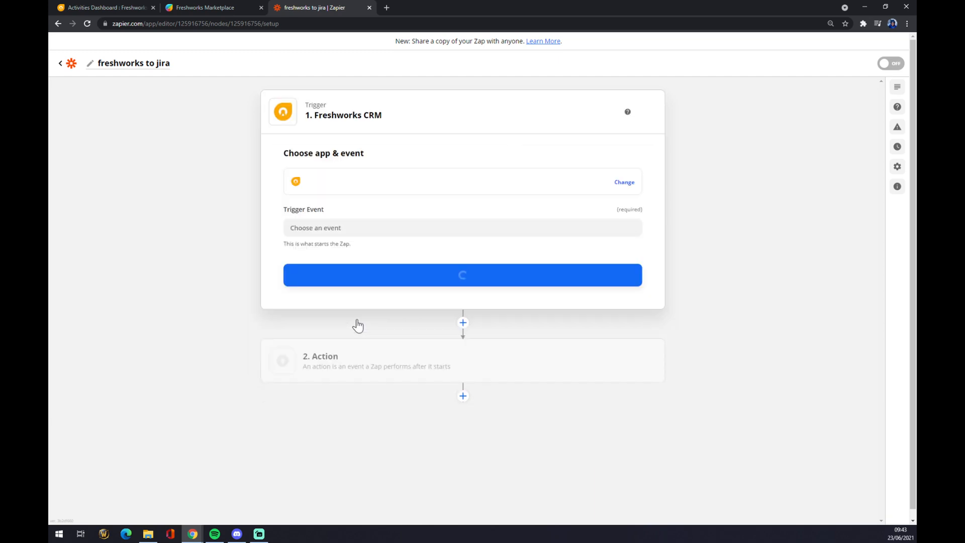
# Set the trigger to New Contact on the existing Freshworks CRM account, filtered to My Contacts.
pyautogui.click(463, 227)
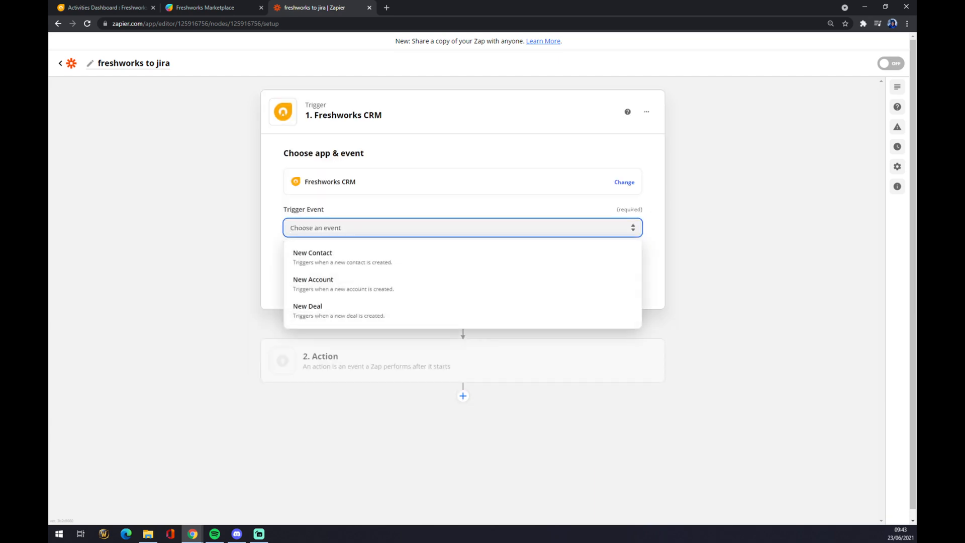
pyautogui.moveTo(285, 206)
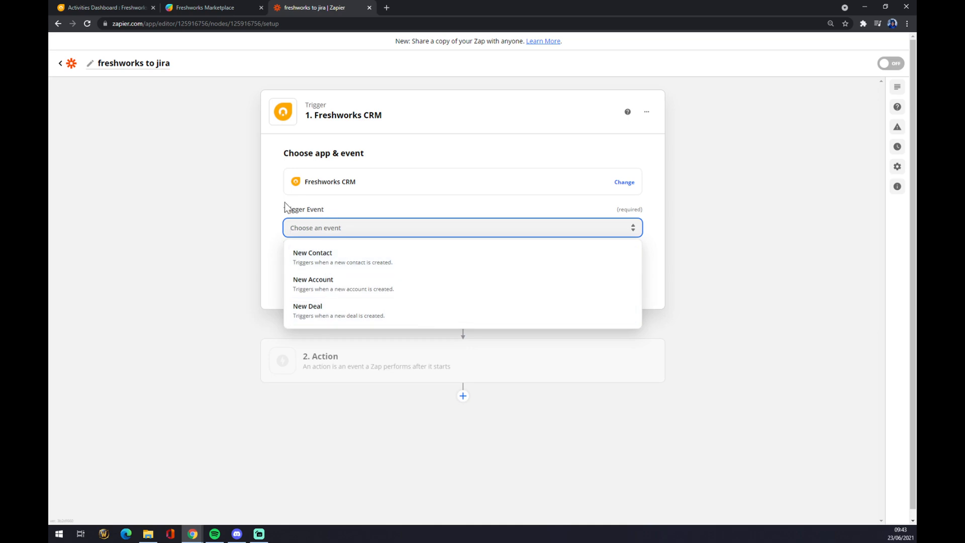
pyautogui.click(311, 252)
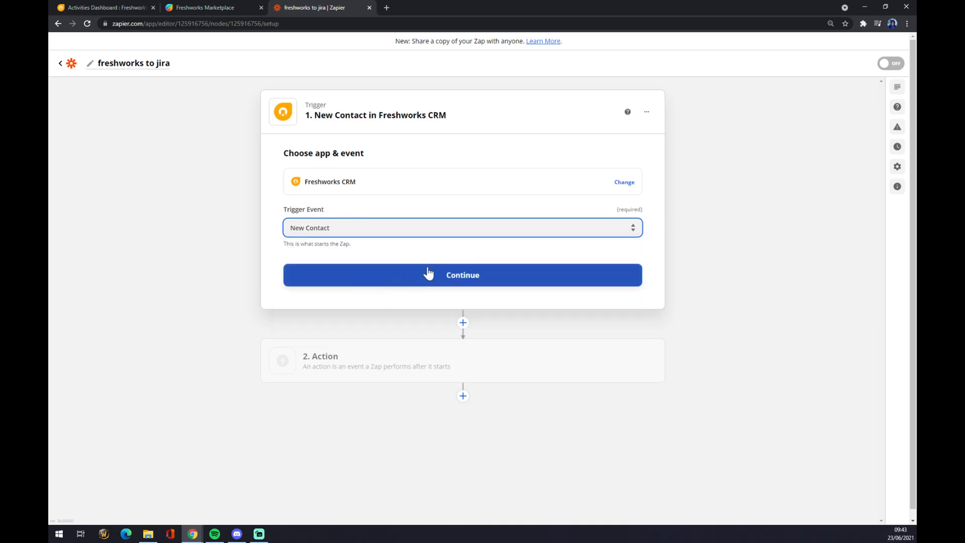
pyautogui.click(463, 274)
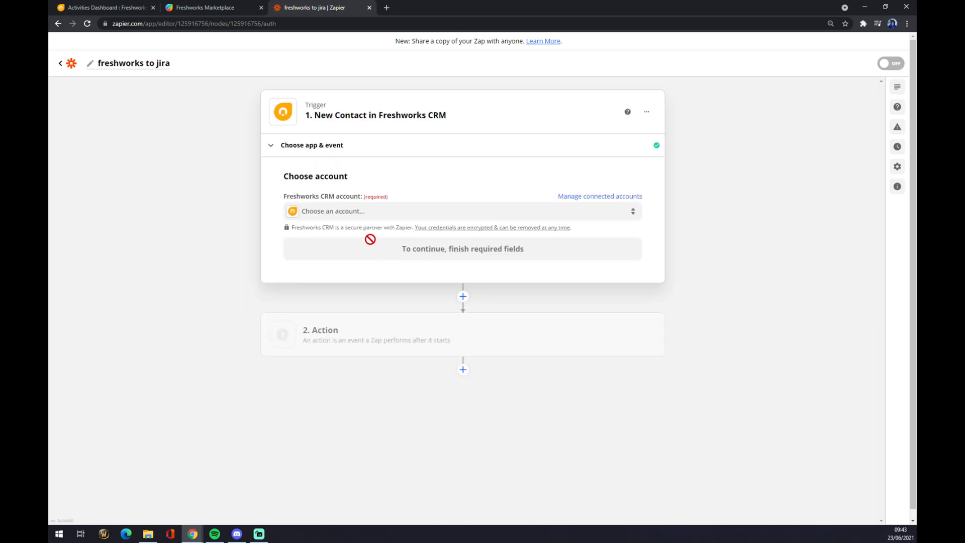
pyautogui.click(462, 211)
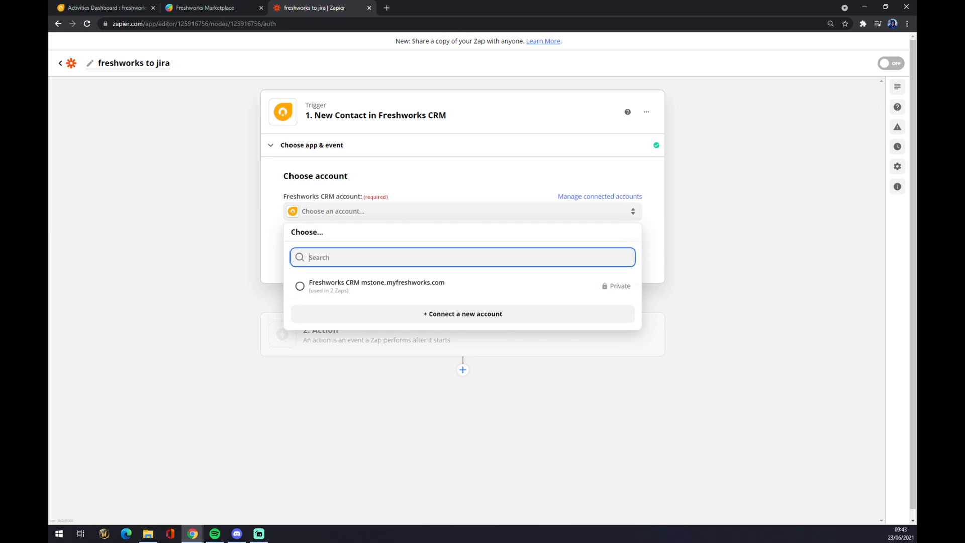
pyautogui.click(376, 285)
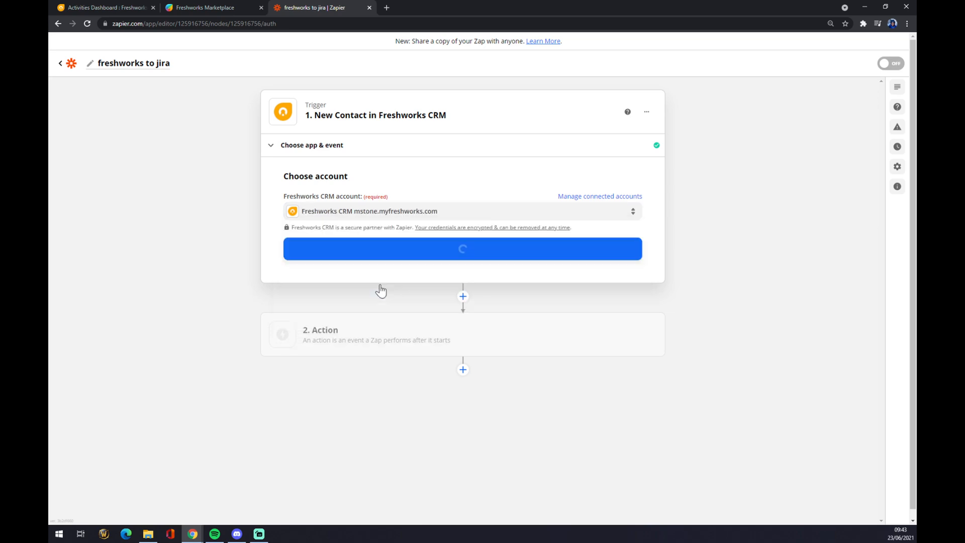
pyautogui.click(462, 248)
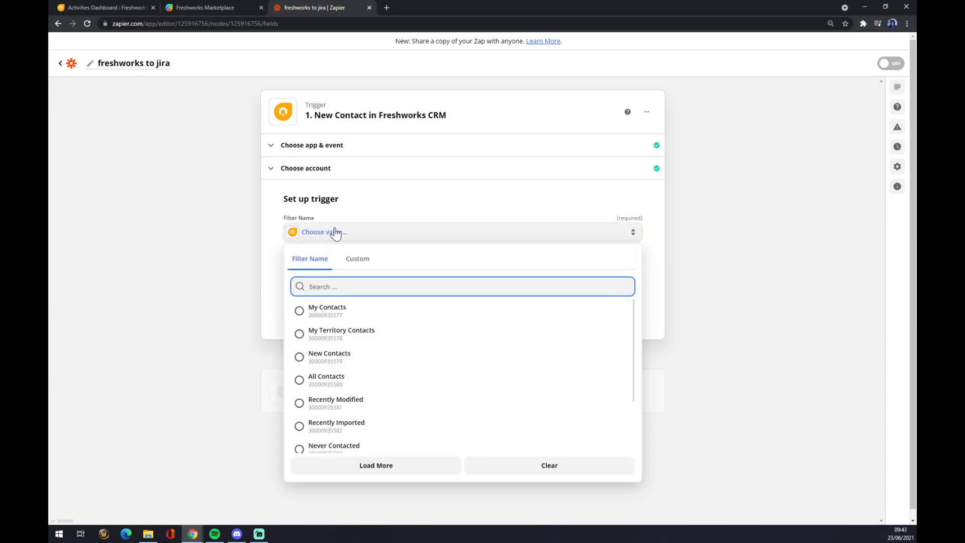
pyautogui.click(327, 311)
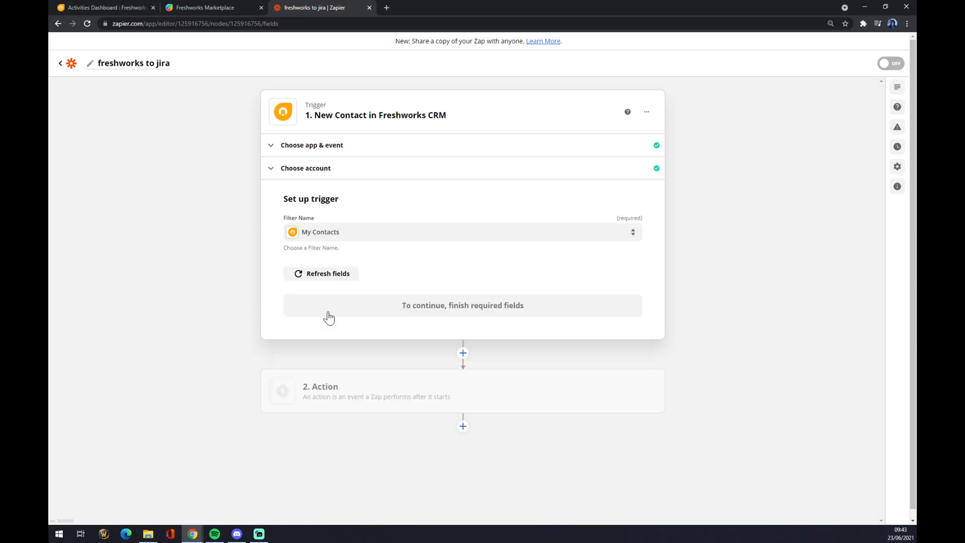
pyautogui.click(321, 274)
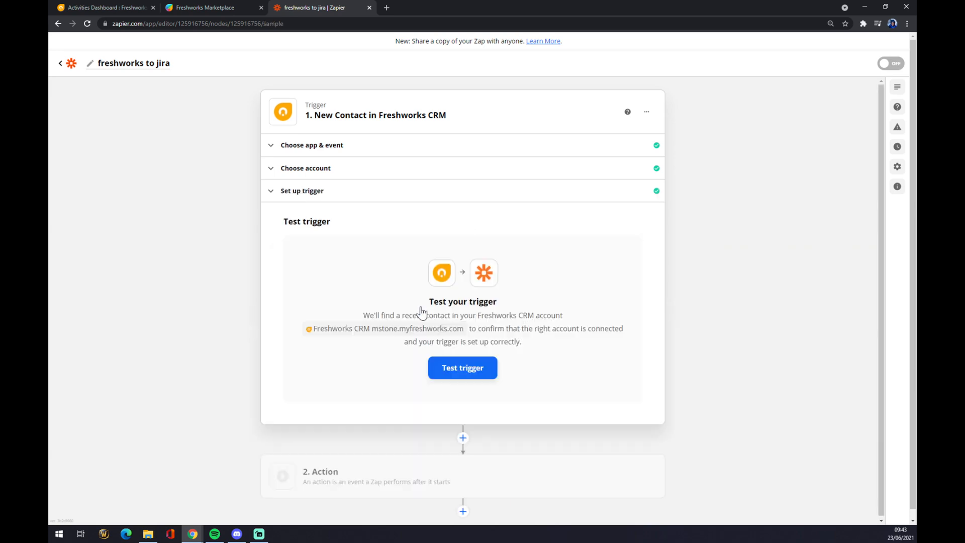
pyautogui.moveTo(601, 295)
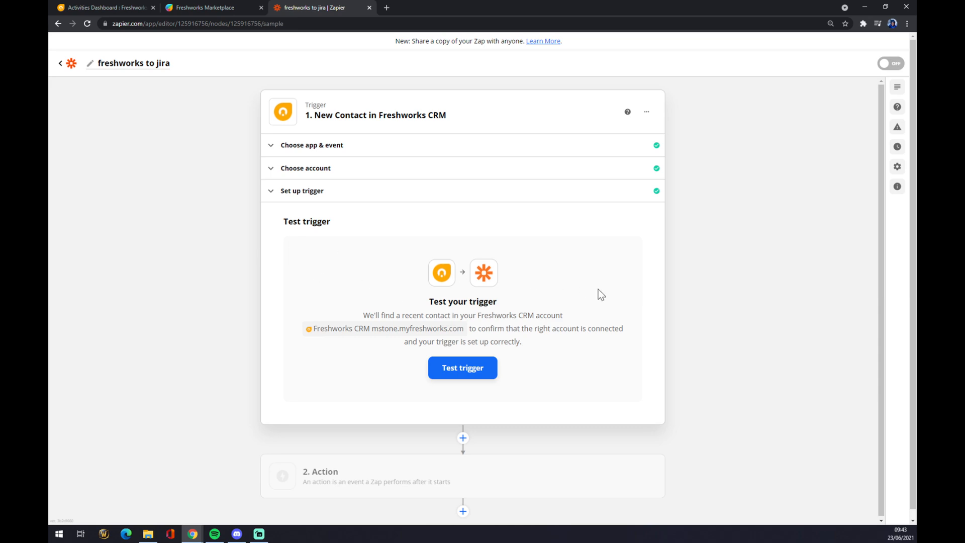
pyautogui.moveTo(306, 127)
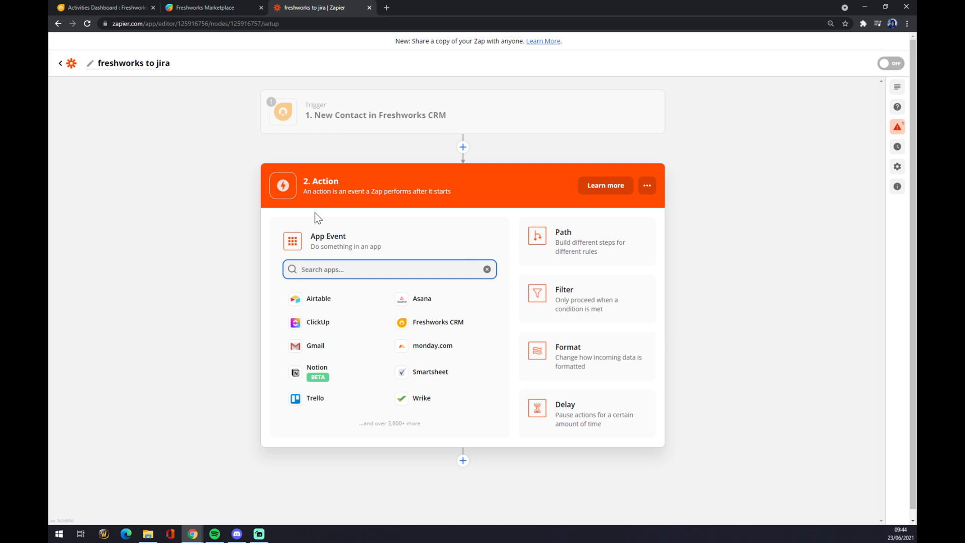
pyautogui.moveTo(320, 220)
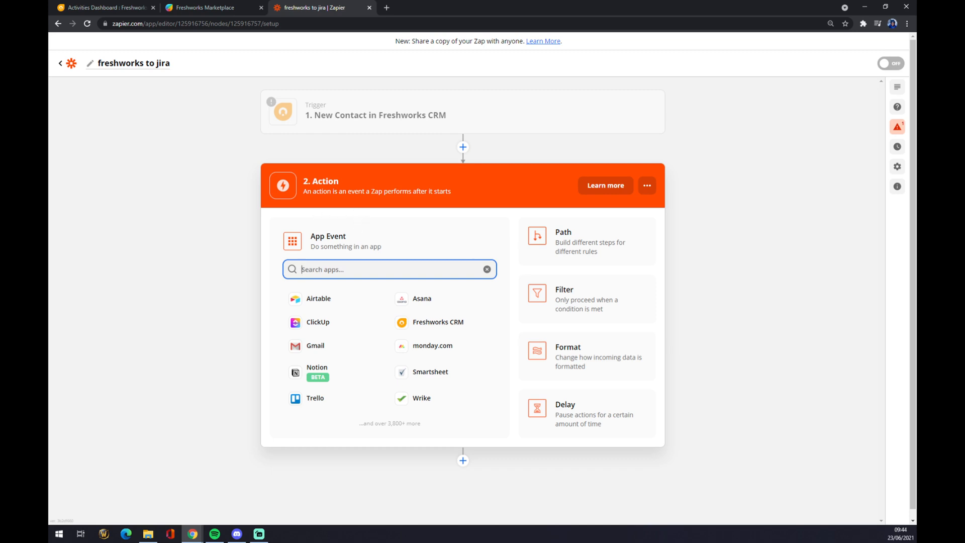
# Search the action apps for 'jira' to list the three Jira products.
pyautogui.write('jira')
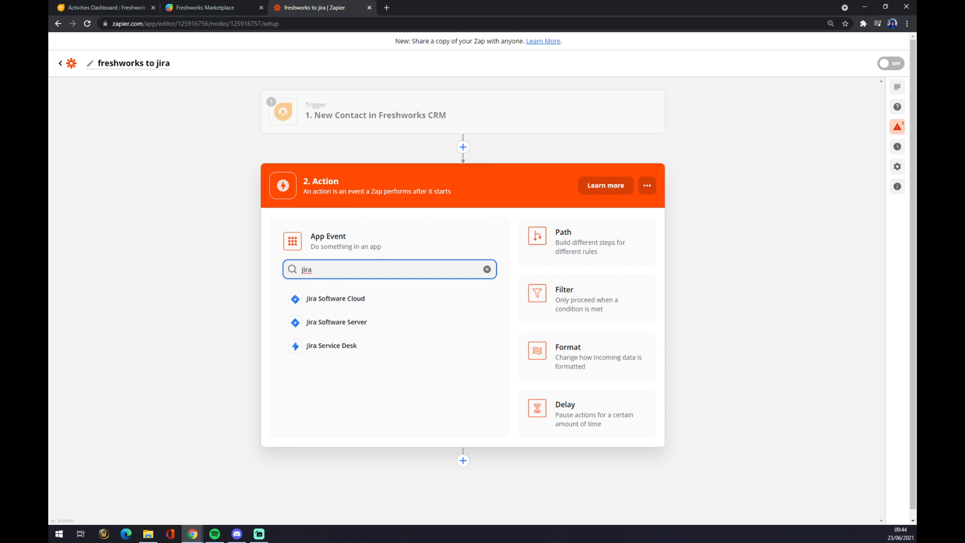
pyautogui.moveTo(383, 345)
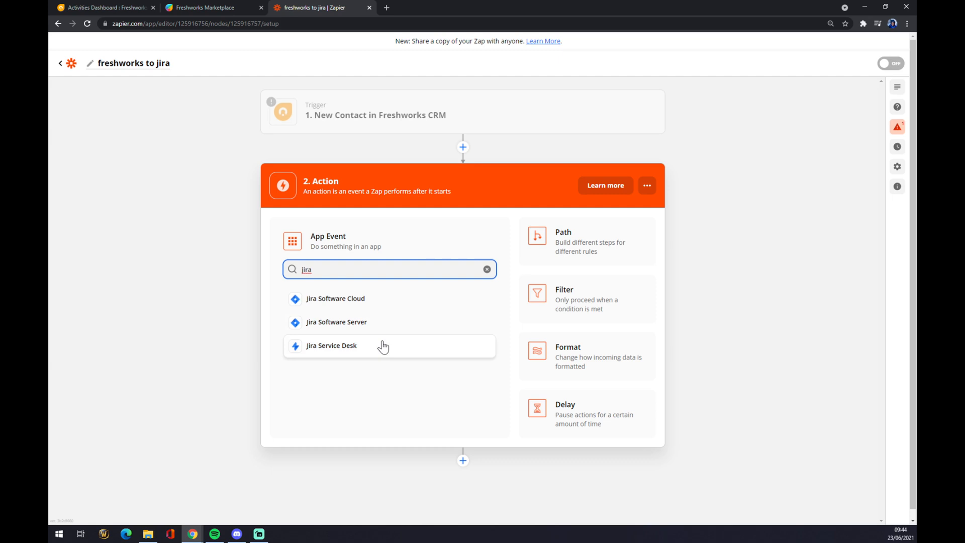
pyautogui.moveTo(340, 302)
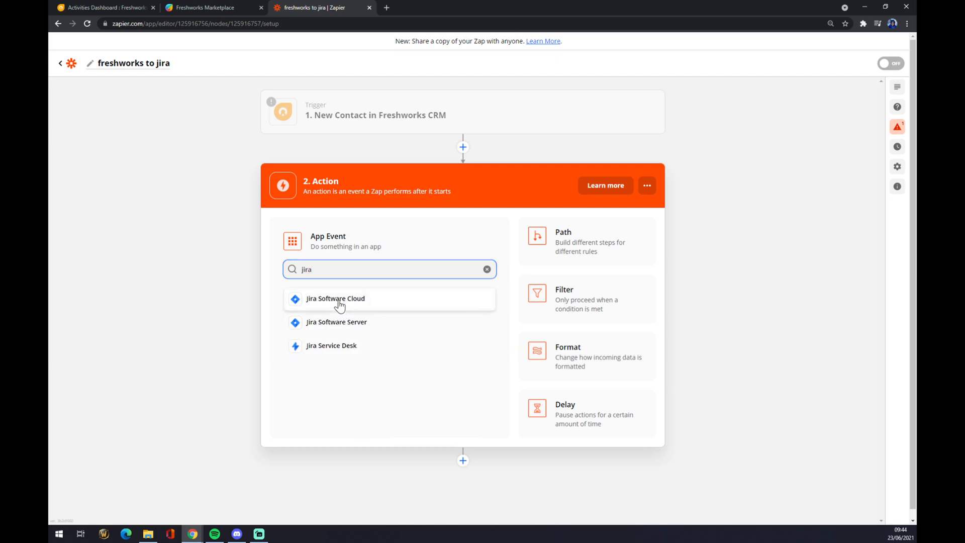
# Swap the action app from Jira Software Cloud to Jira Software Server.
pyautogui.click(335, 298)
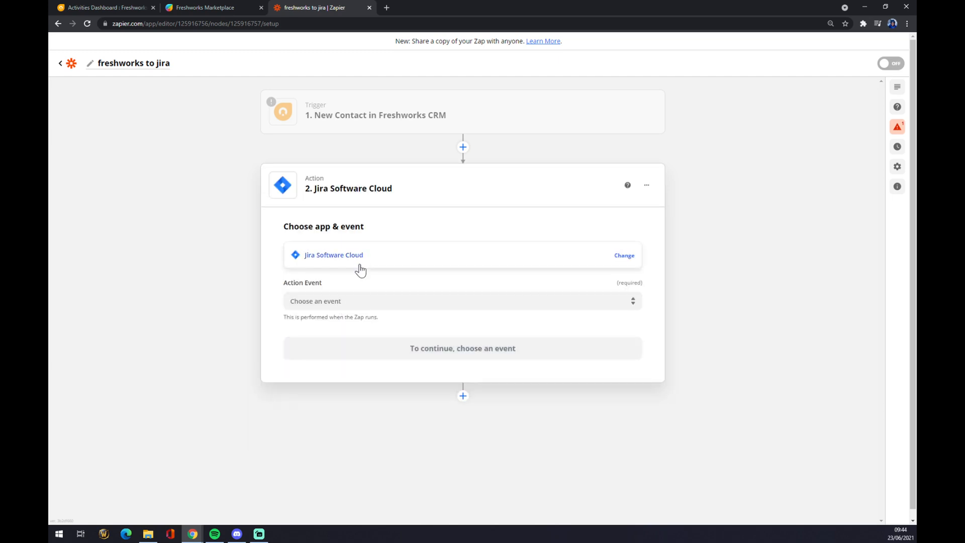
pyautogui.click(461, 300)
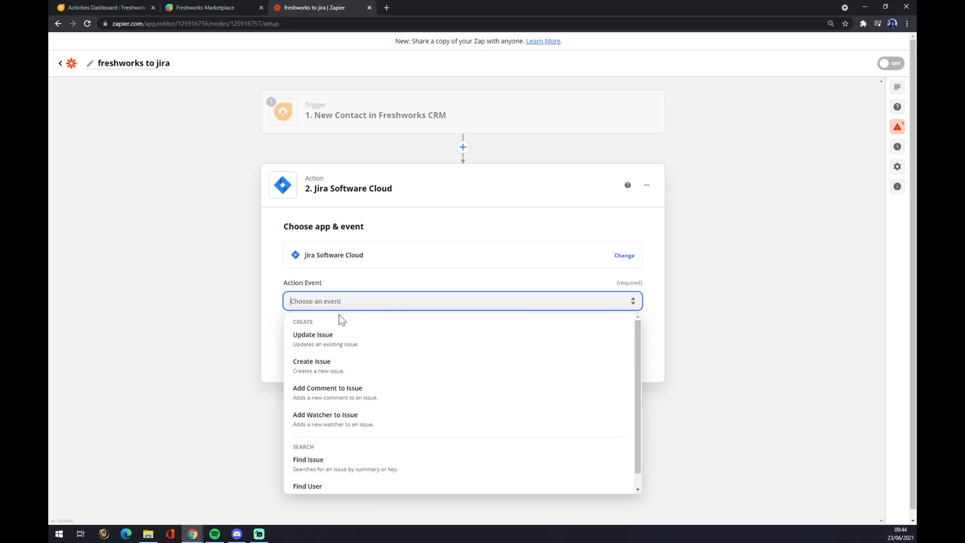
pyautogui.moveTo(350, 278)
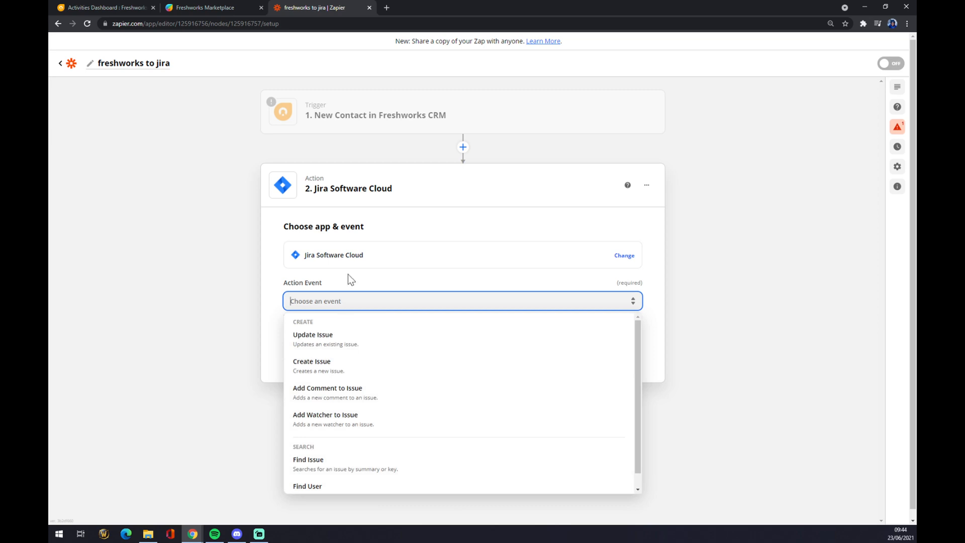
pyautogui.click(624, 255)
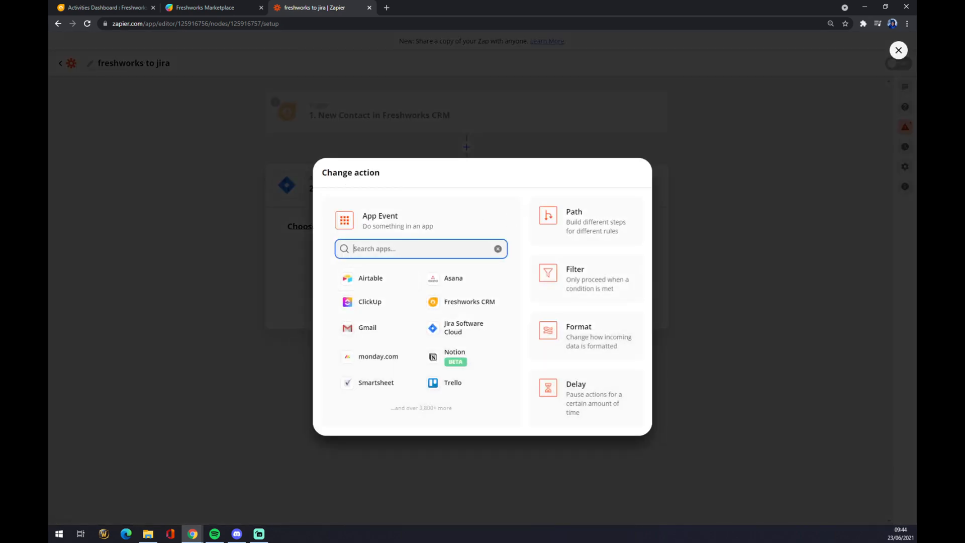
pyautogui.write('jira')
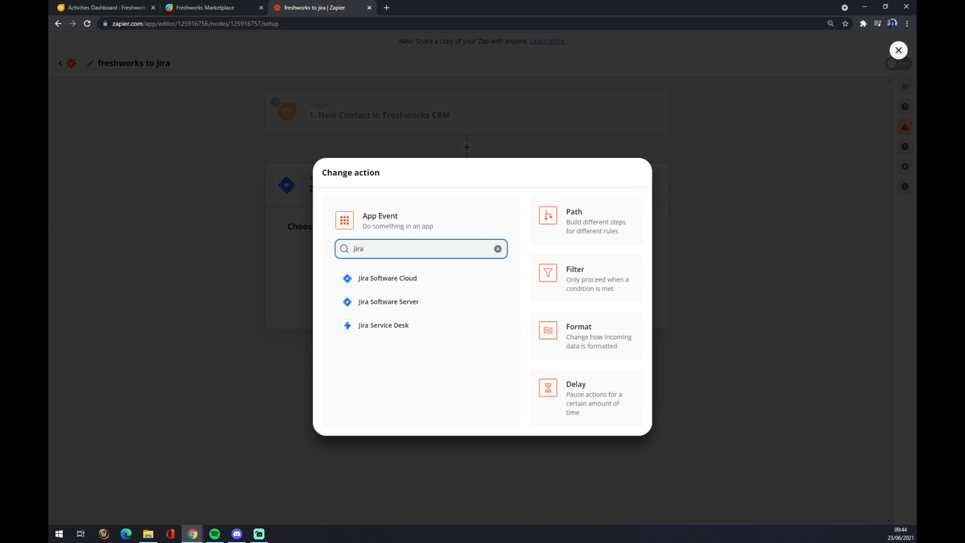
pyautogui.click(388, 301)
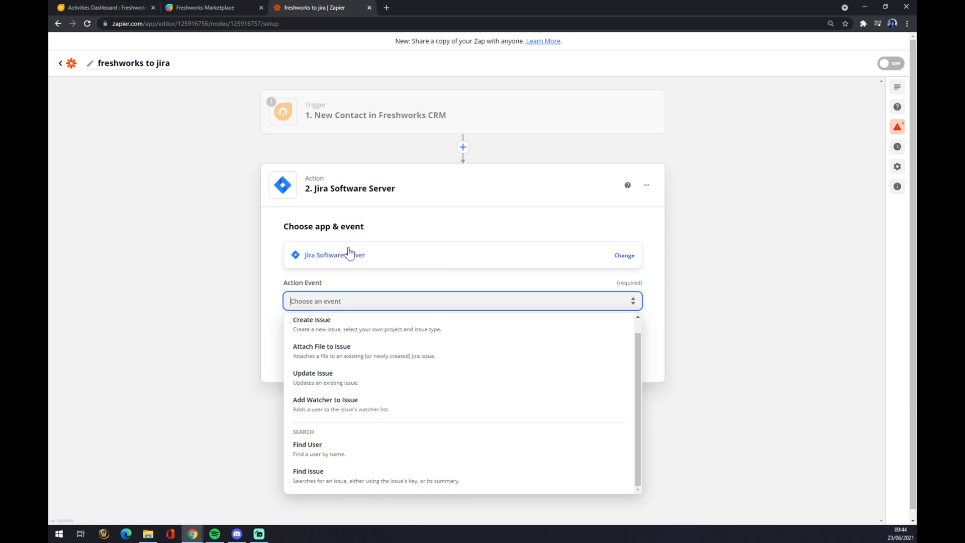
pyautogui.moveTo(371, 350)
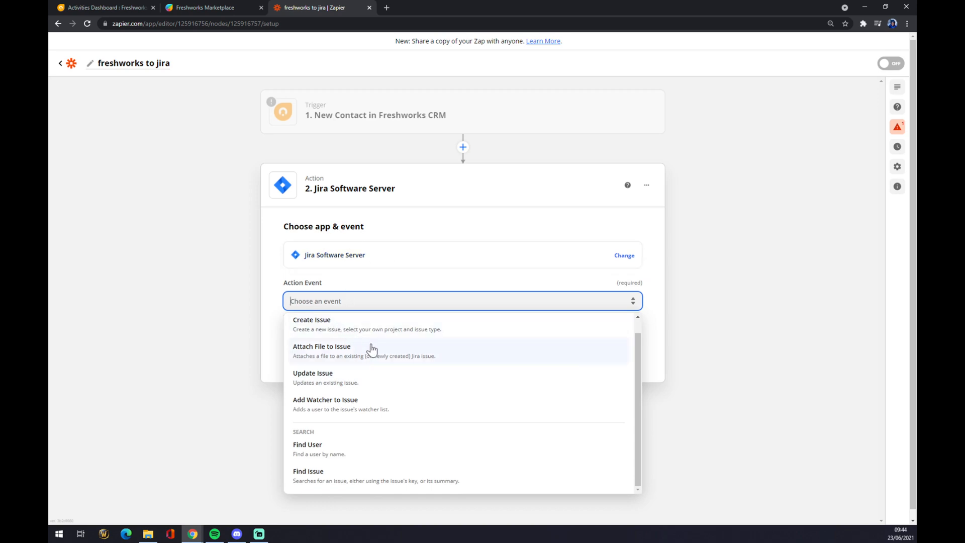
pyautogui.moveTo(369, 409)
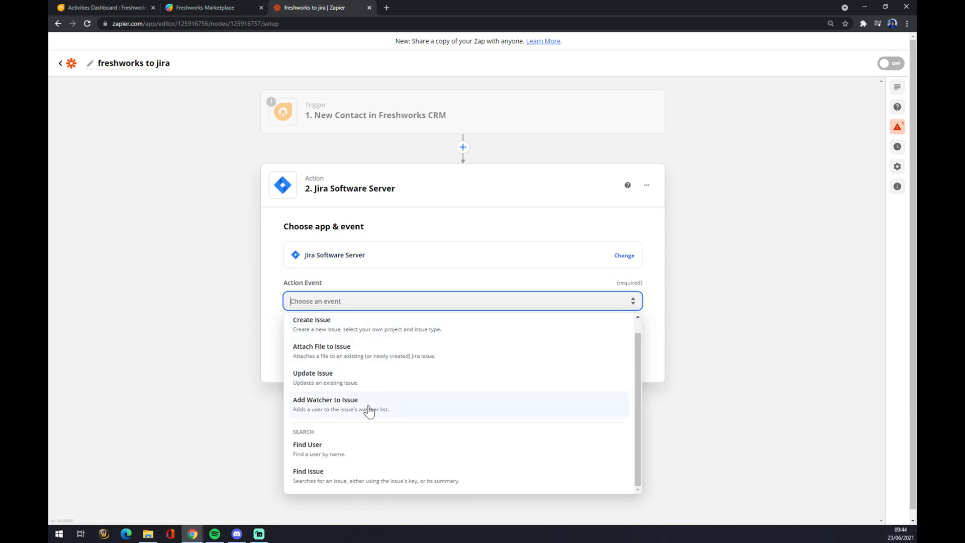
pyautogui.moveTo(344, 325)
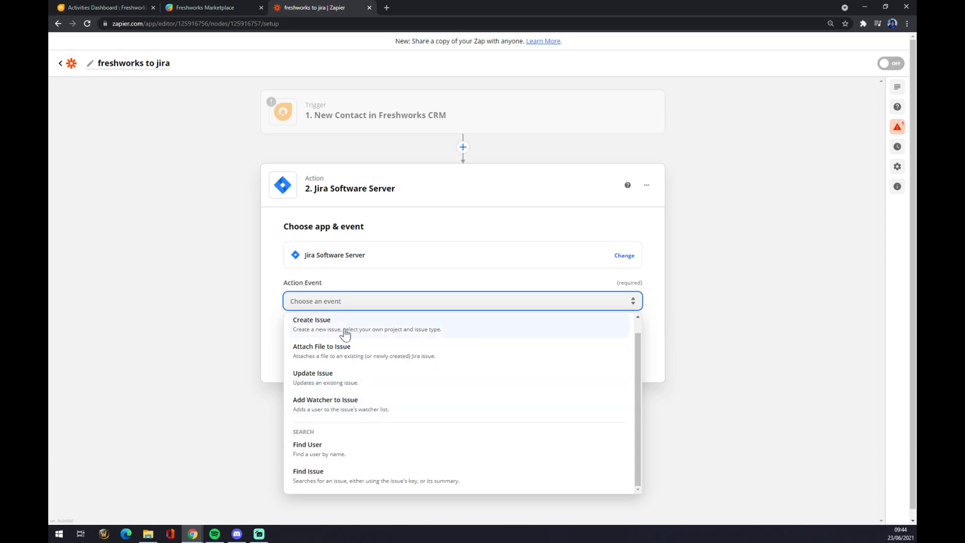
# Make the action Create Issue and continue to the Jira account sign-in.
pyautogui.click(312, 319)
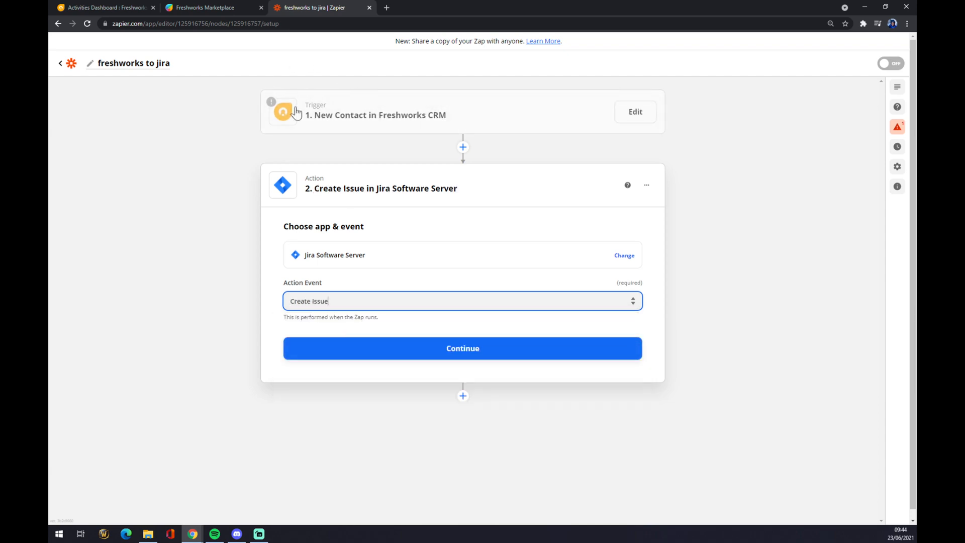
pyautogui.moveTo(382, 203)
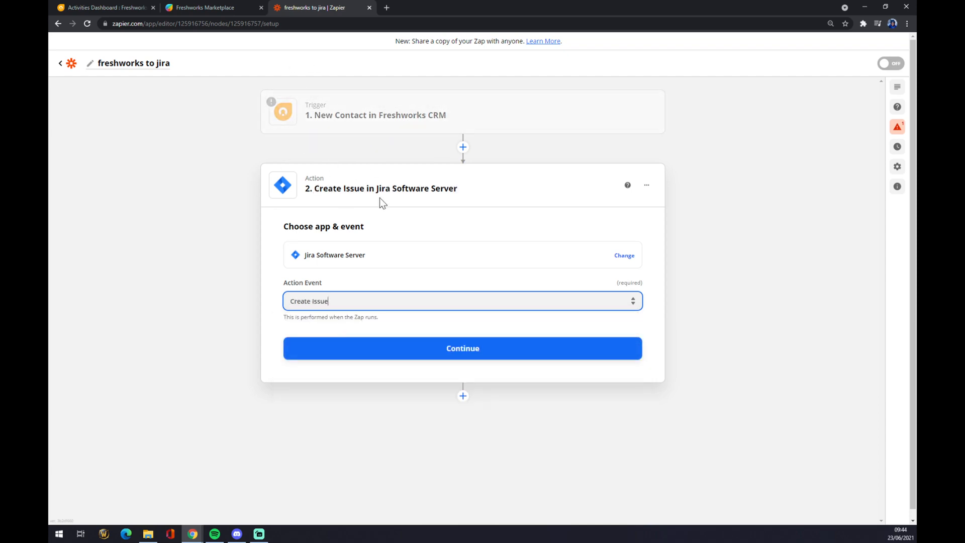
pyautogui.click(463, 348)
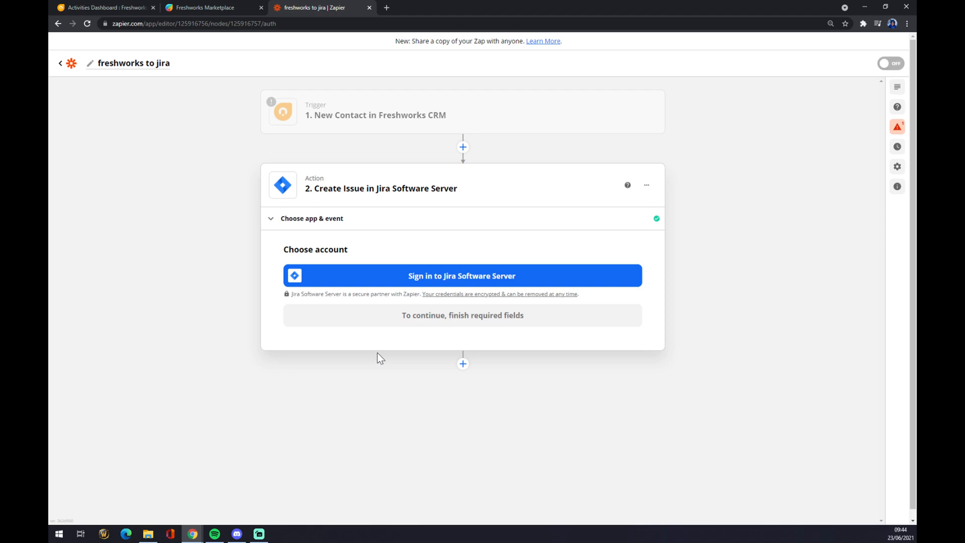
pyautogui.moveTo(379, 350)
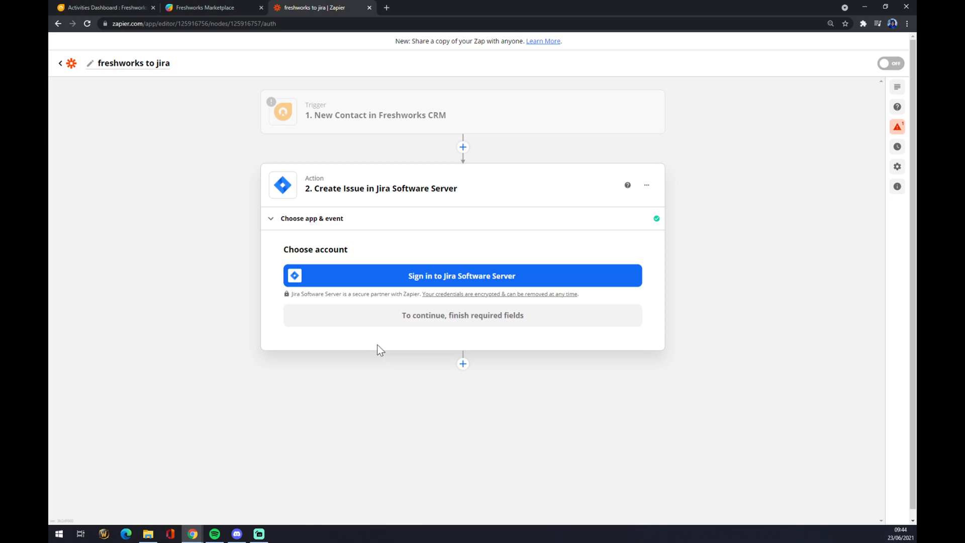